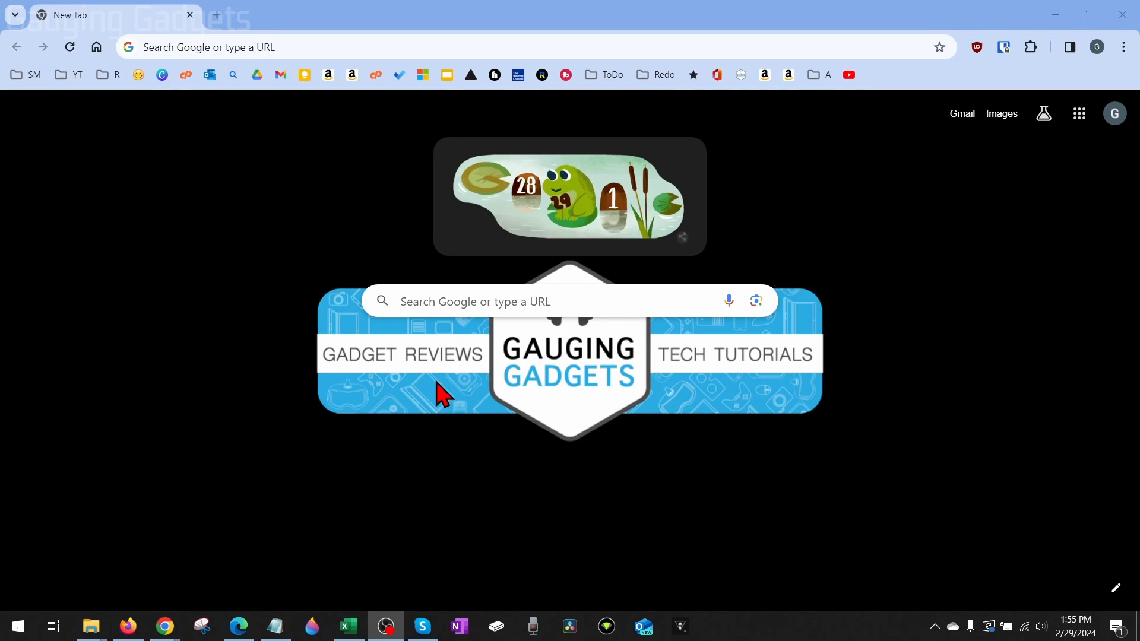
mouse_move(363, 308)
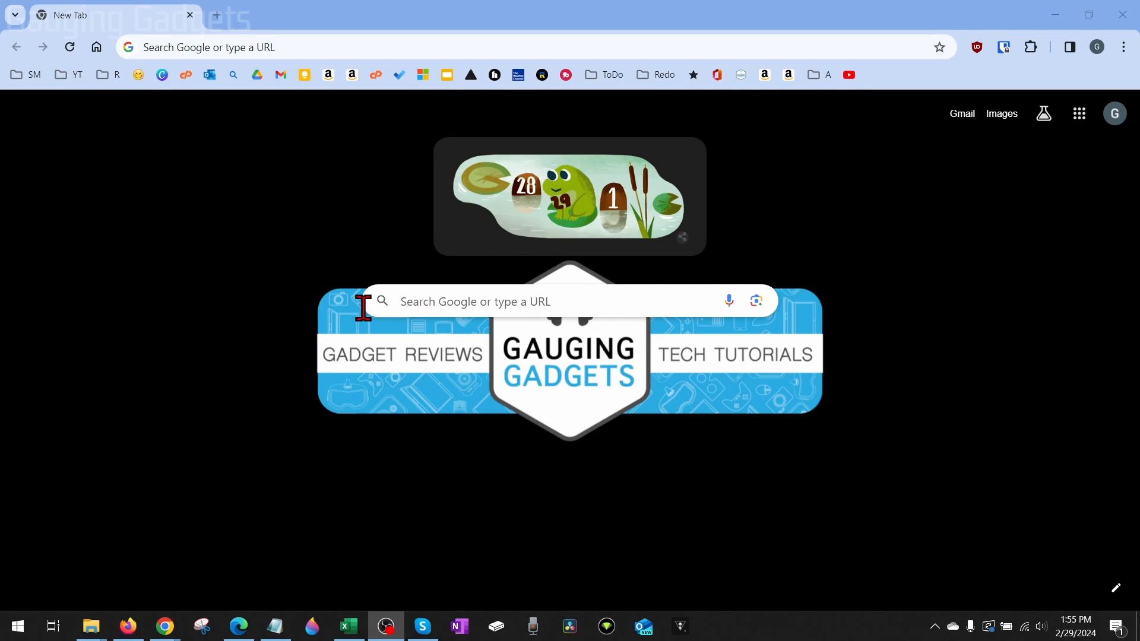
mouse_move(273, 250)
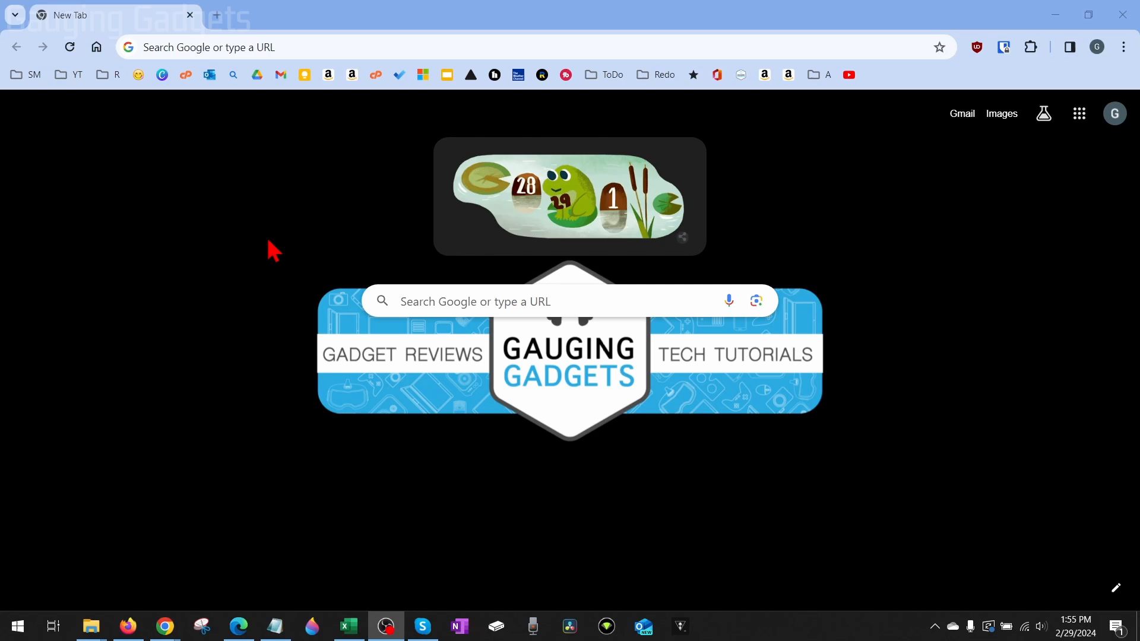
mouse_move(230, 273)
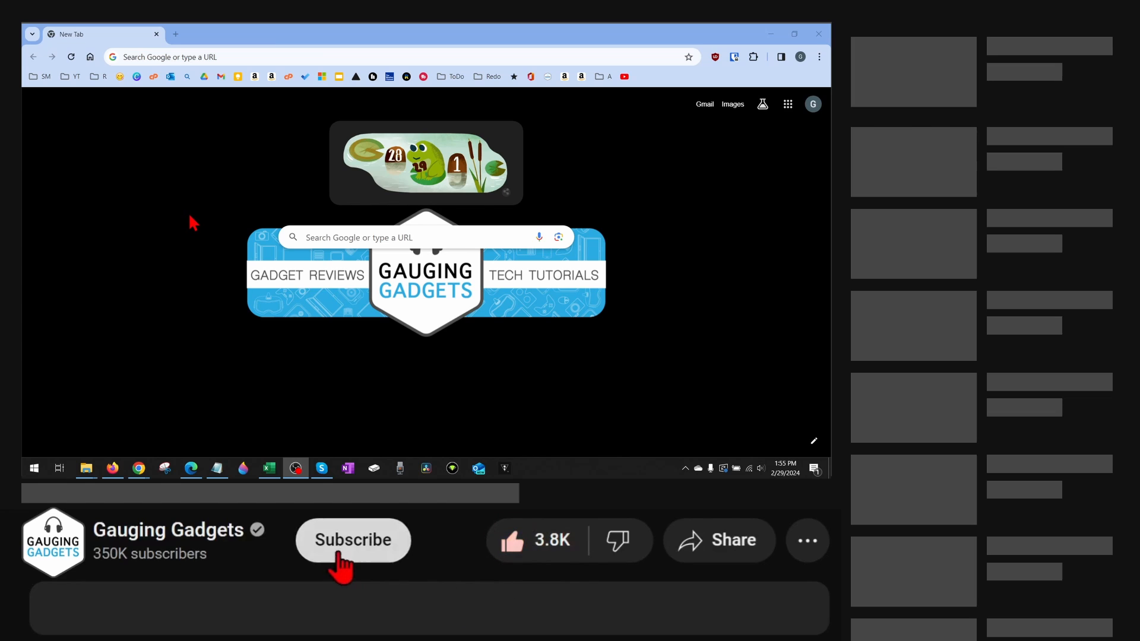
Reach Chrome's Settings on the Default browser section via the three-dot menu.
left_click(352, 540)
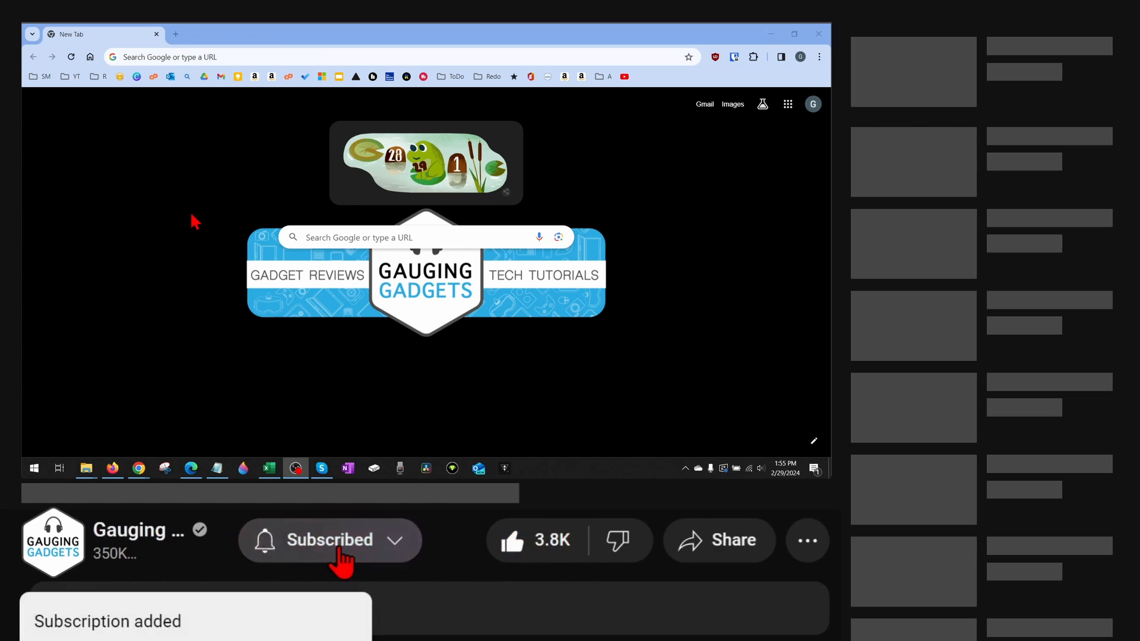
mouse_move(199, 181)
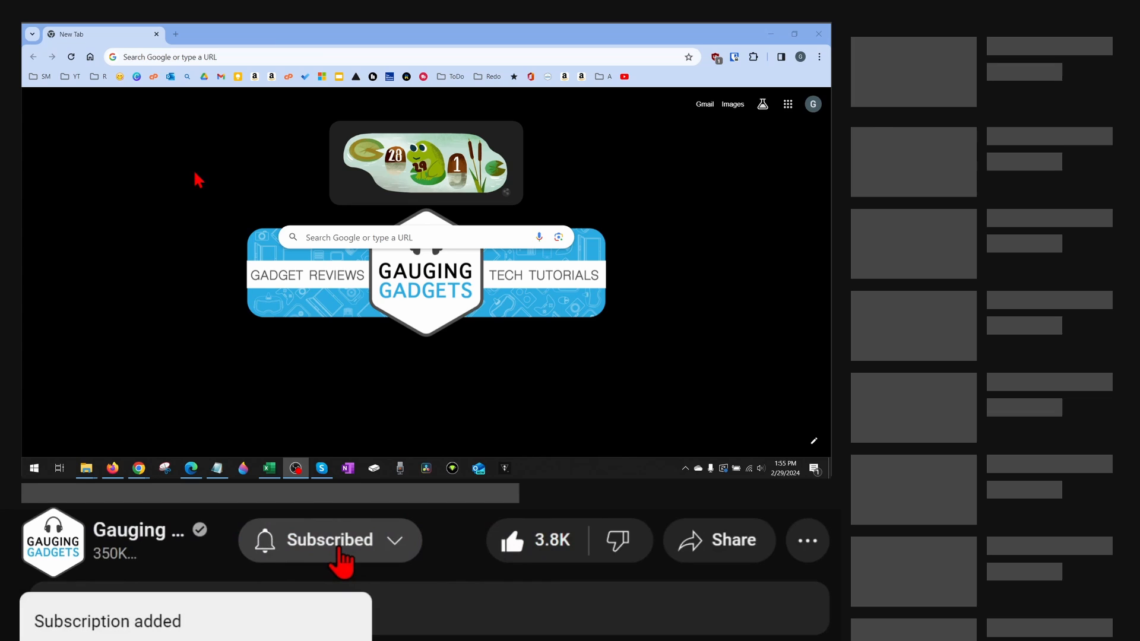
left_click(794, 33)
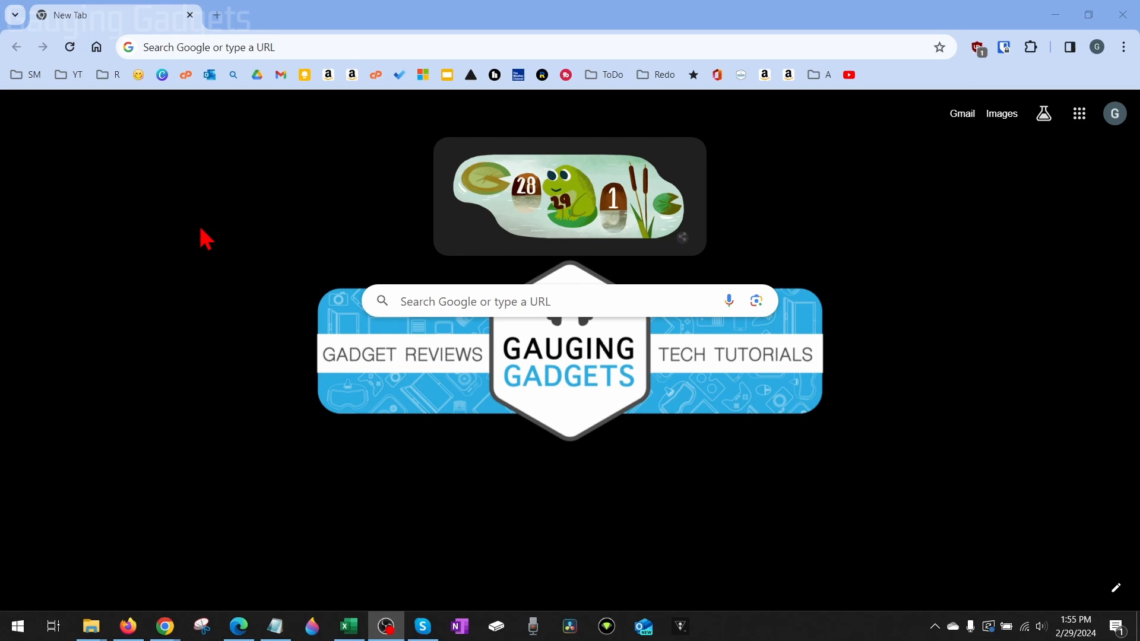
mouse_move(211, 229)
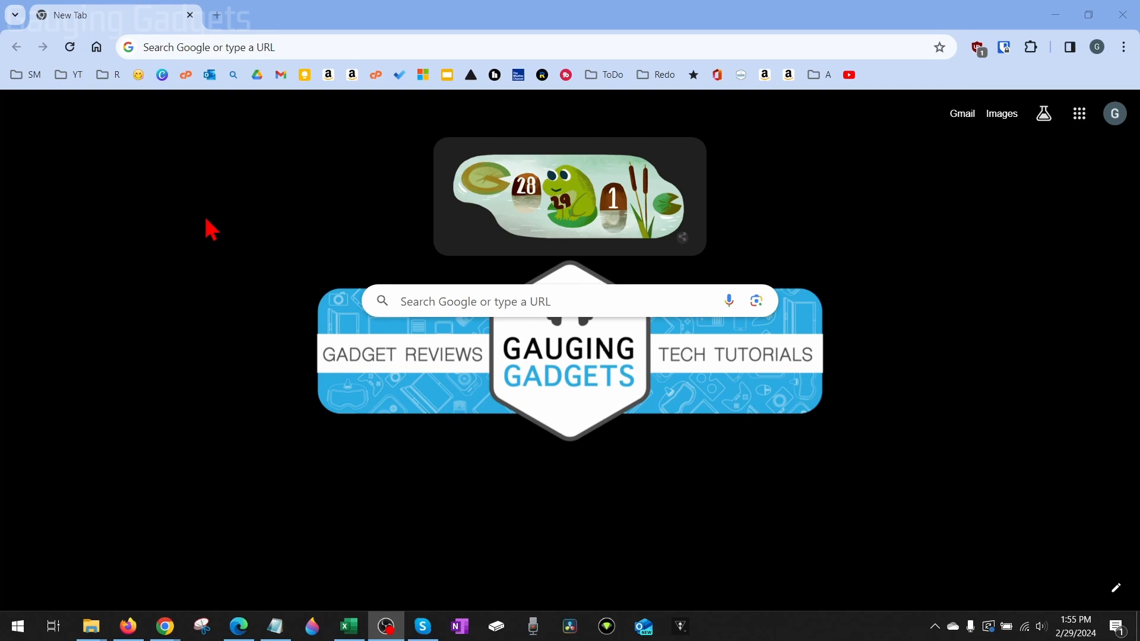
mouse_move(222, 250)
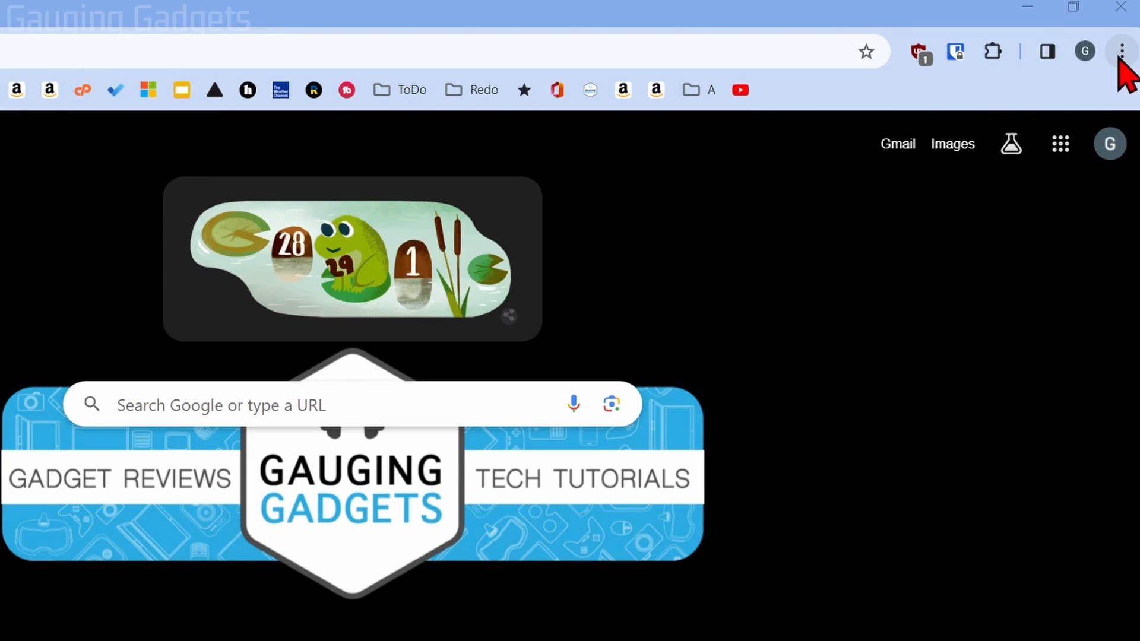
left_click(1121, 51)
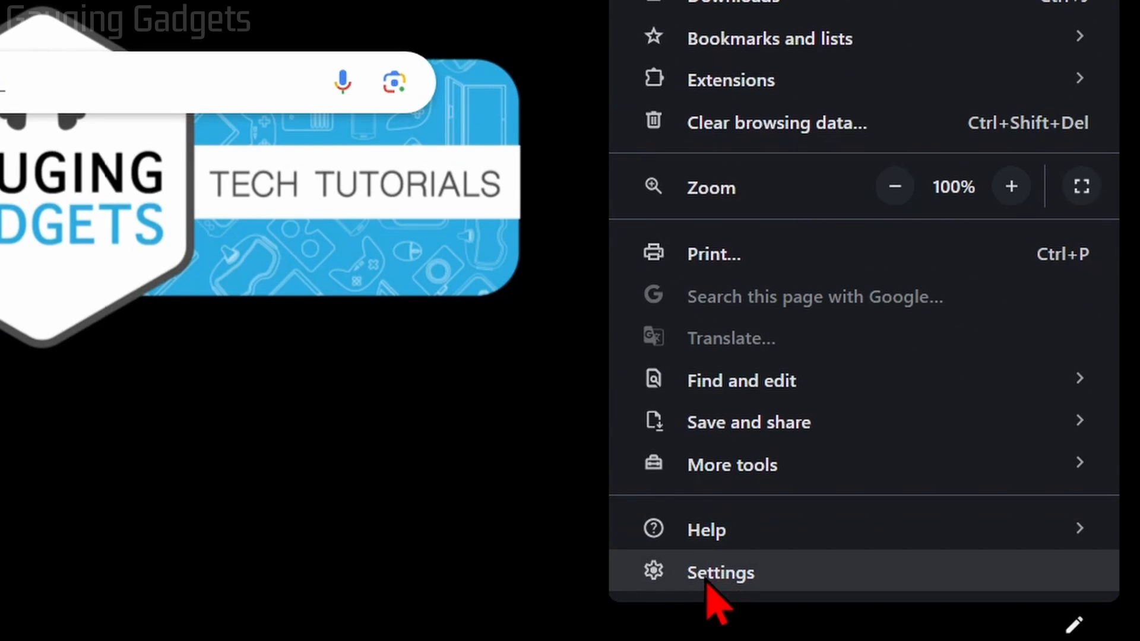
left_click(720, 573)
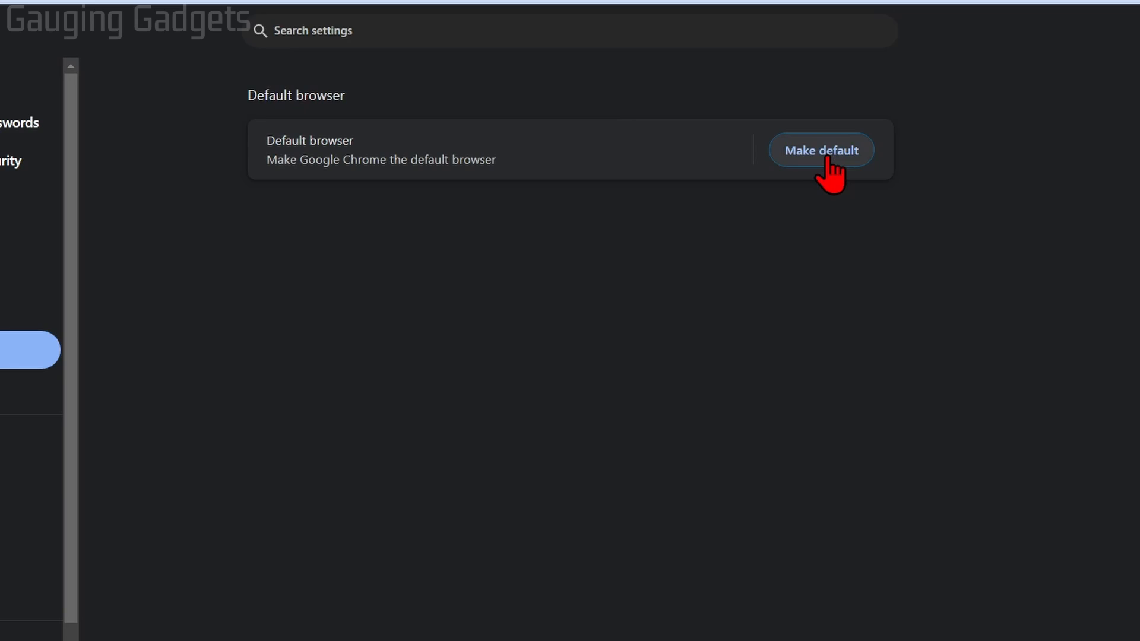
Make default, then switch Windows' Web browser from Firefox to Google Chrome.
left_click(820, 150)
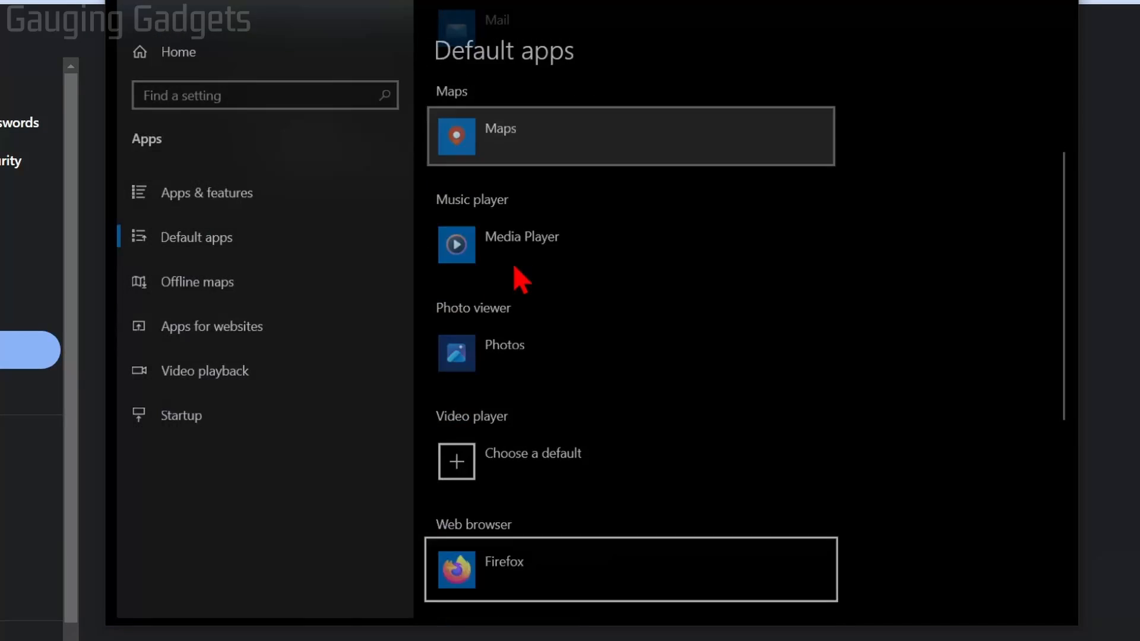
scroll("down", 3)
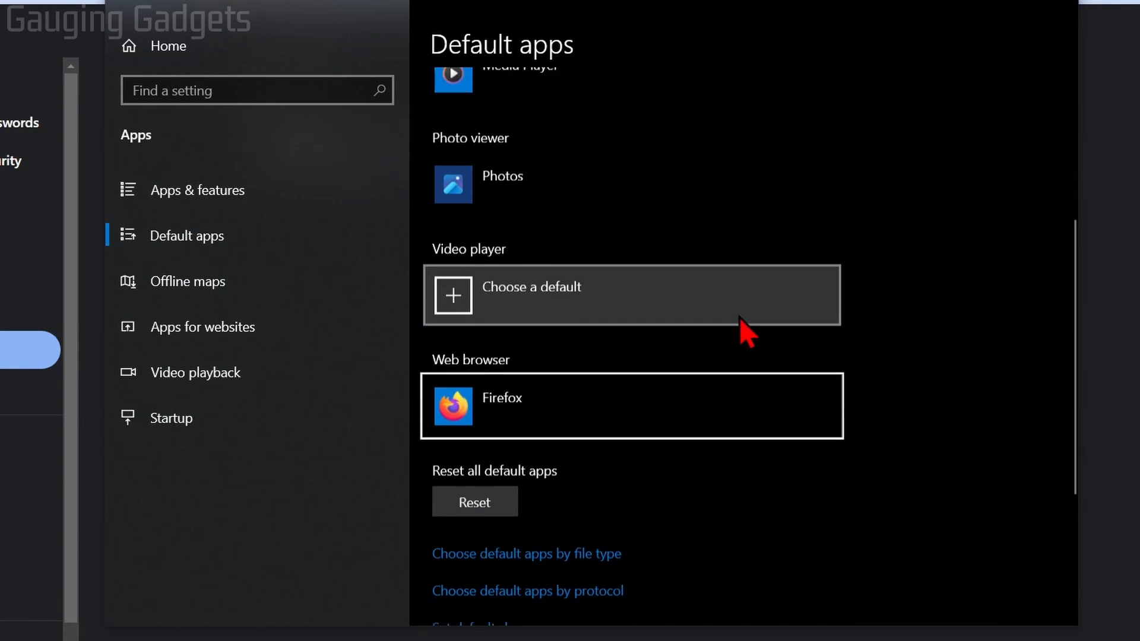
scroll("down", 3)
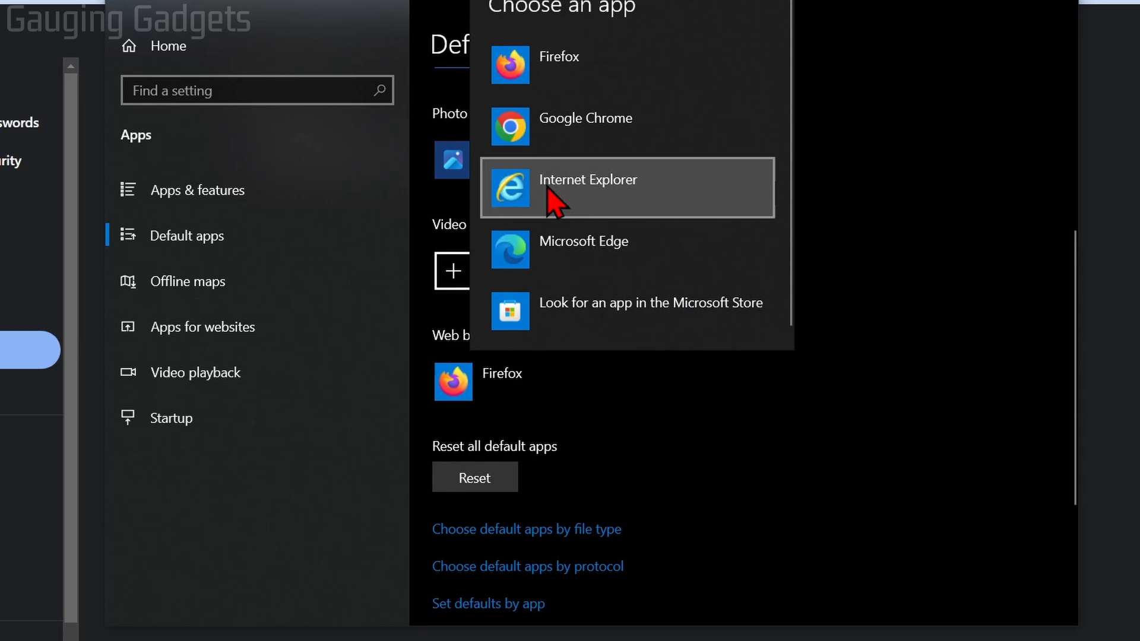
left_click(585, 118)
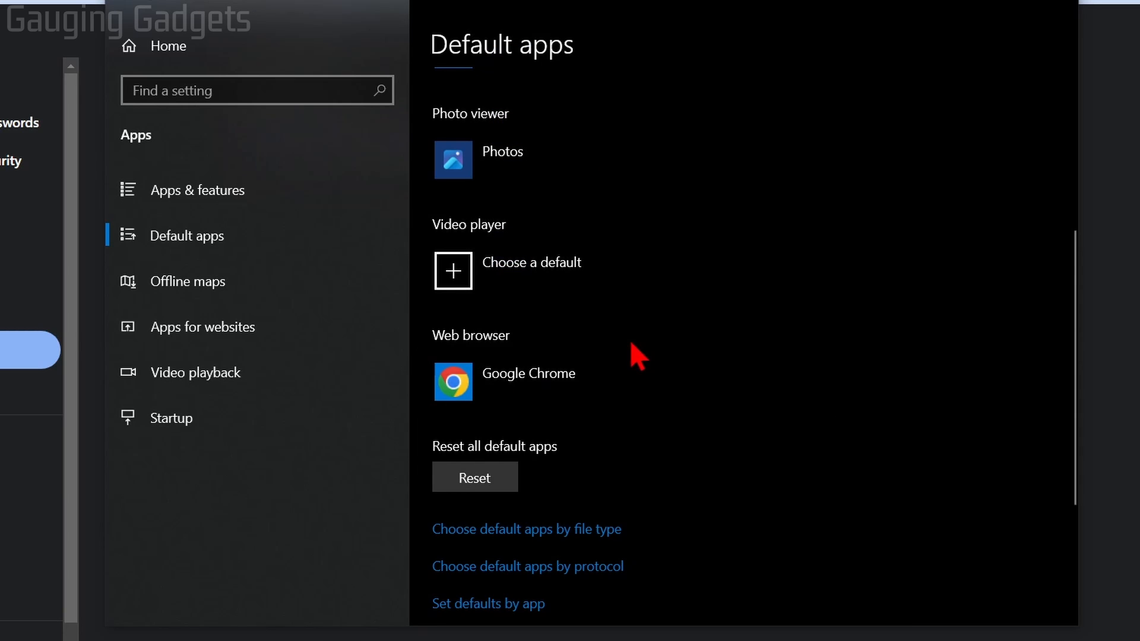
mouse_move(1055, 14)
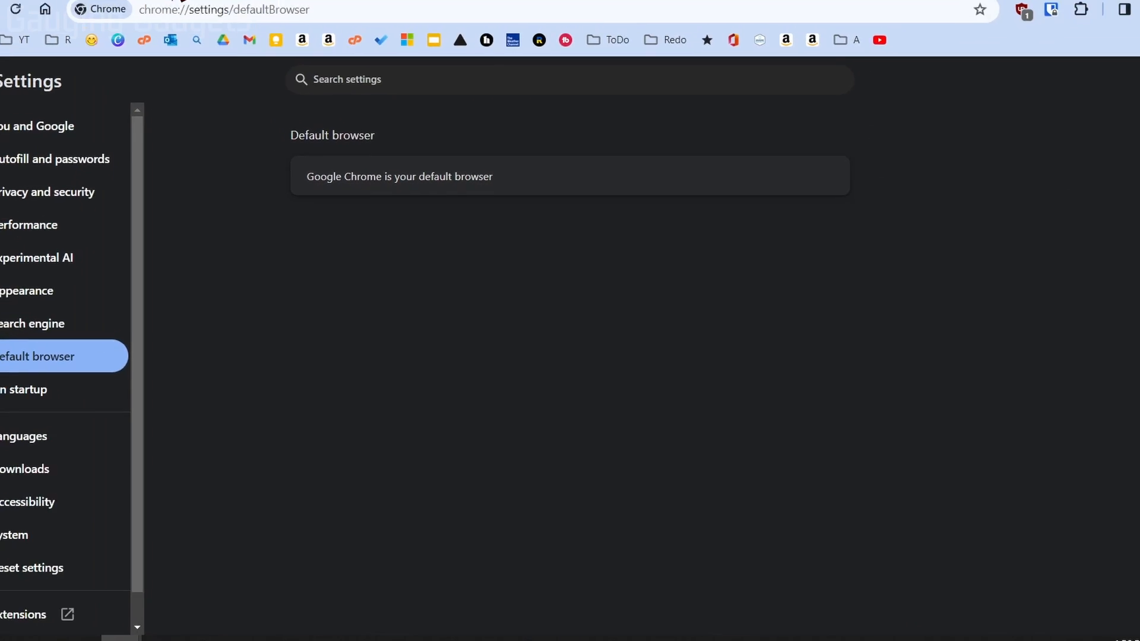
left_click(216, 15)
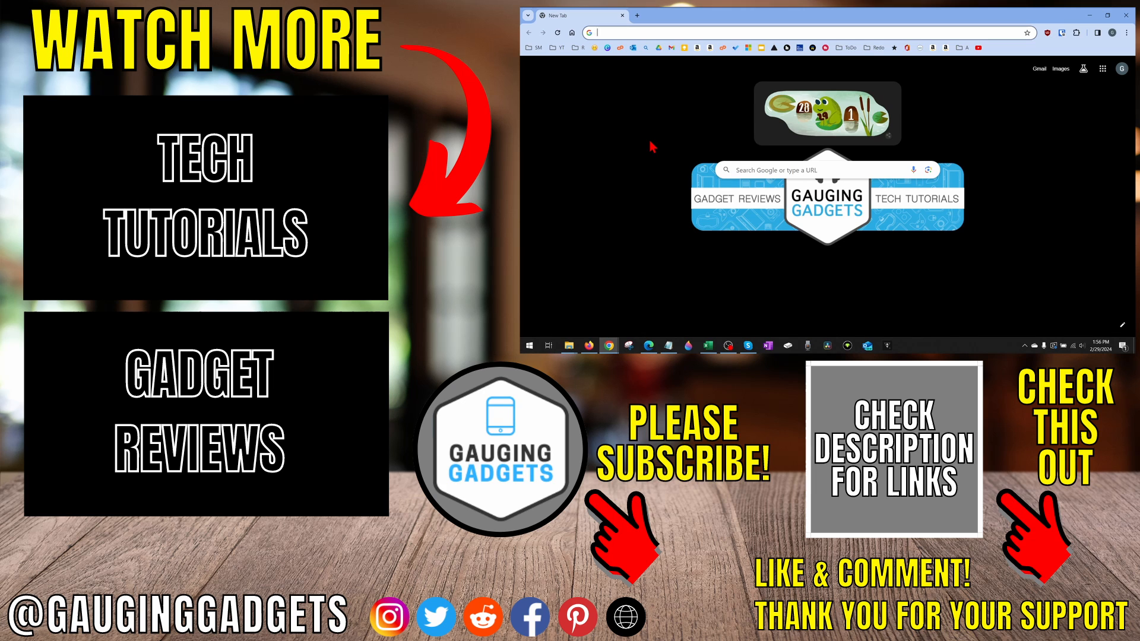
mouse_move(641, 152)
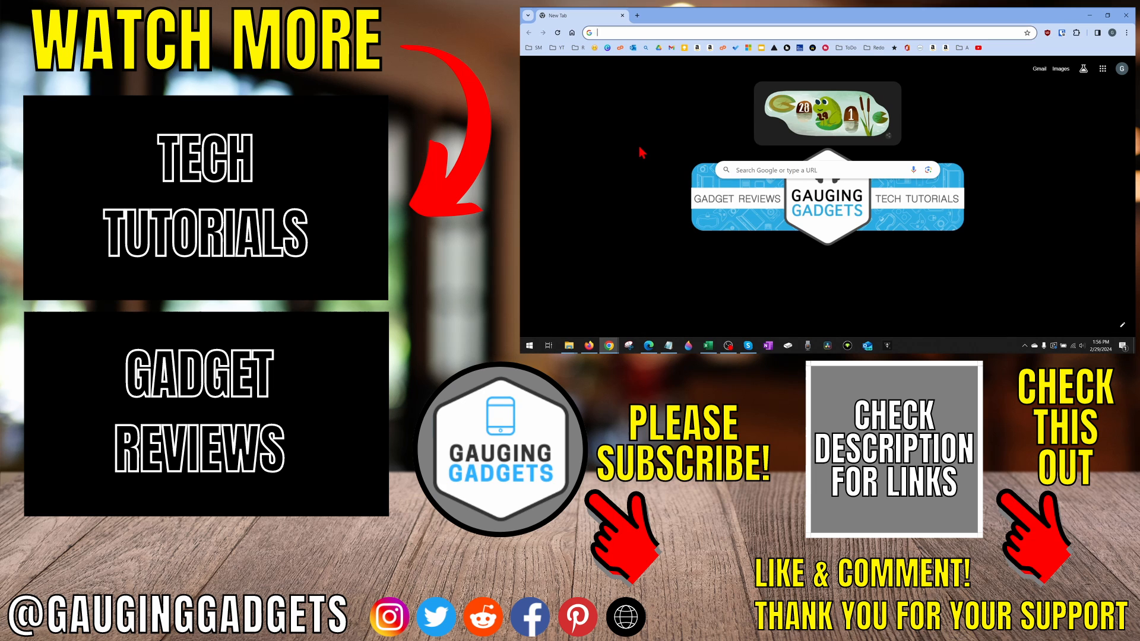